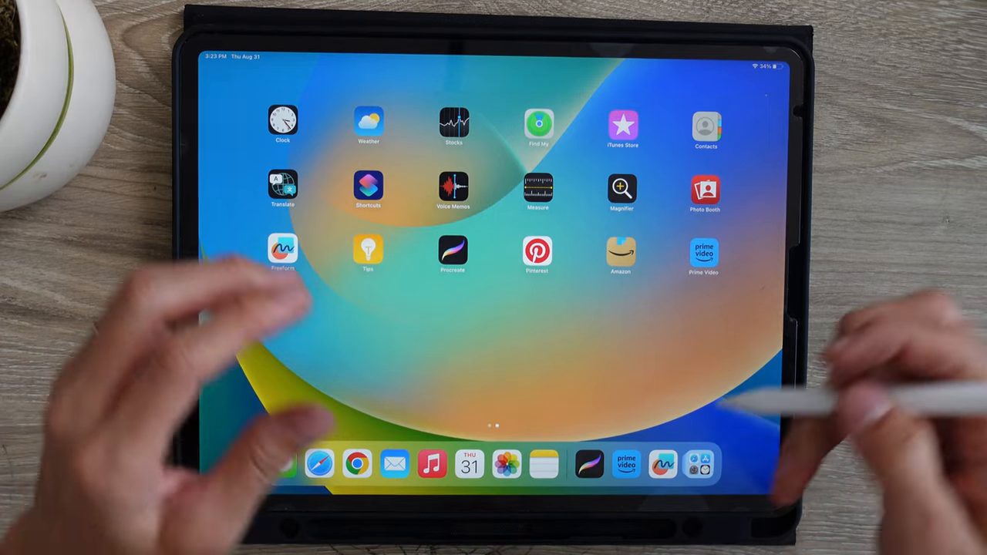
Step: Launch Procreate and create a new Square canvas from the Gallery
click(453, 253)
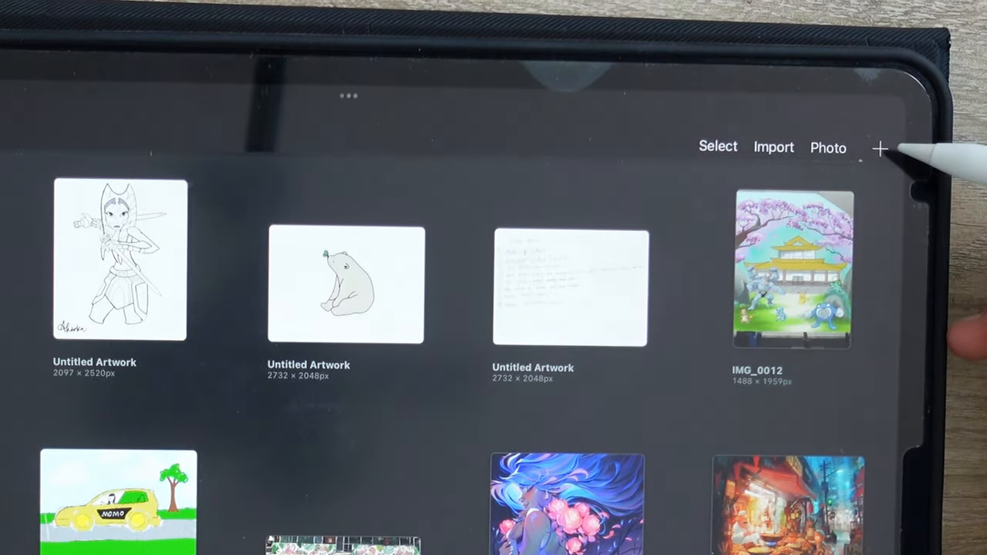
click(881, 147)
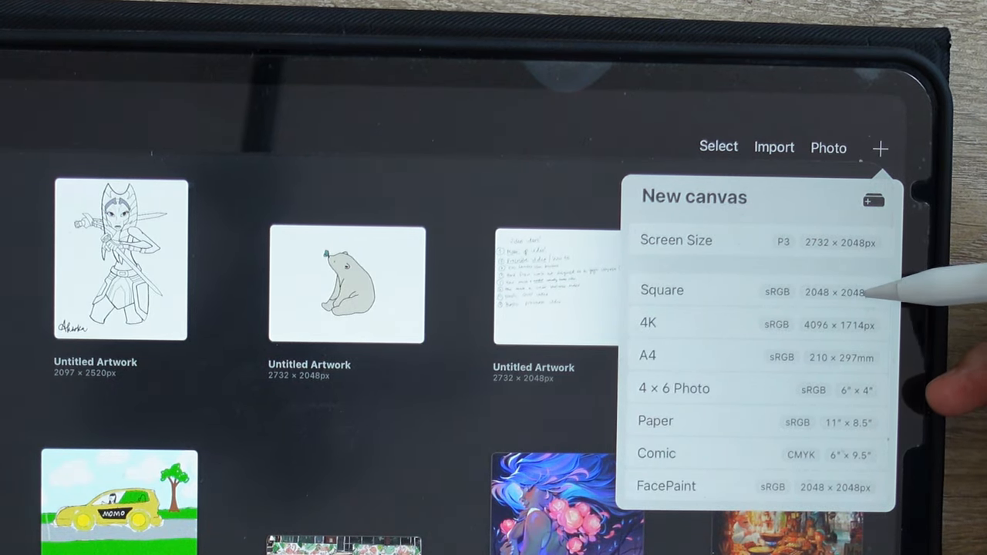
click(661, 290)
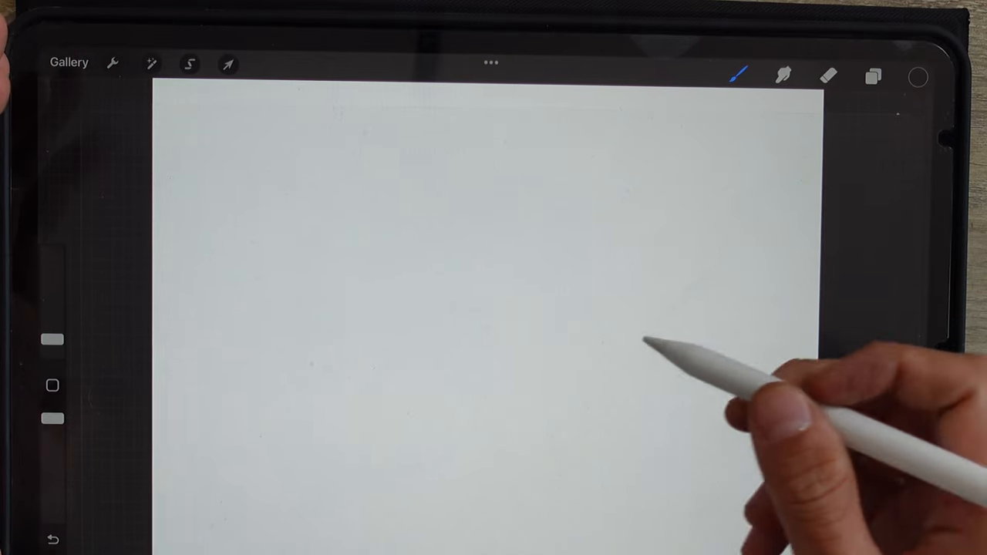
Step: Select the Technical Pencil from the Sketching brushes and return to the canvas
click(735, 74)
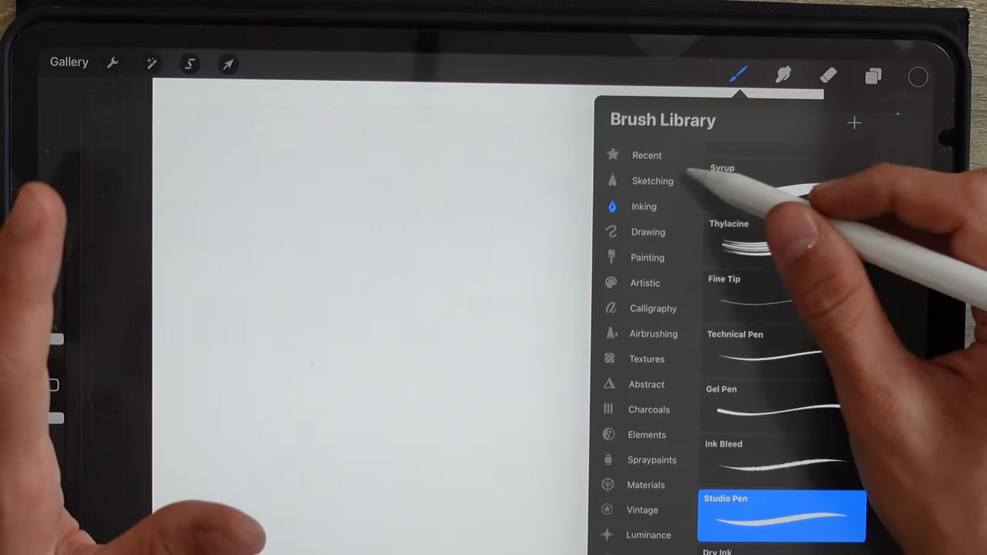
click(653, 181)
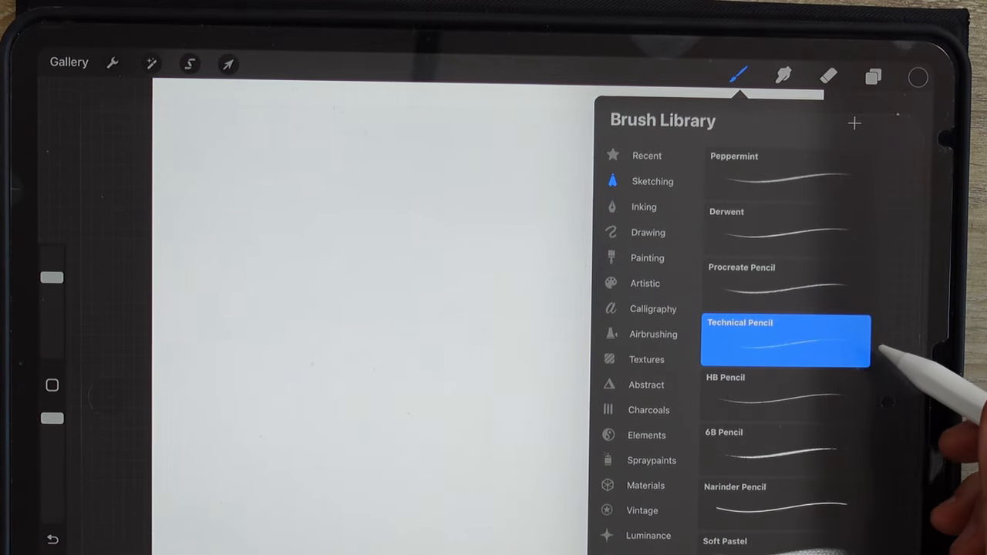
mouse_move(848, 517)
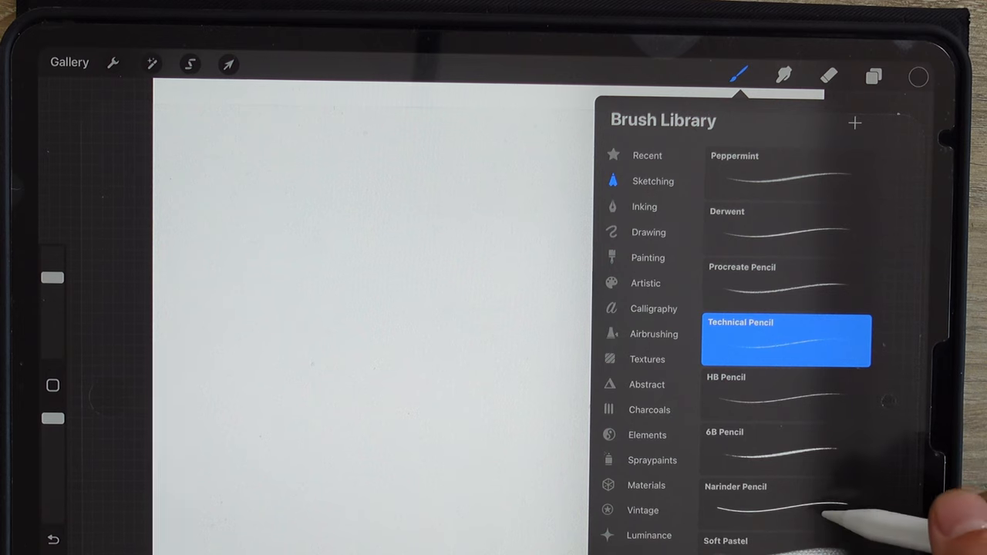
click(781, 501)
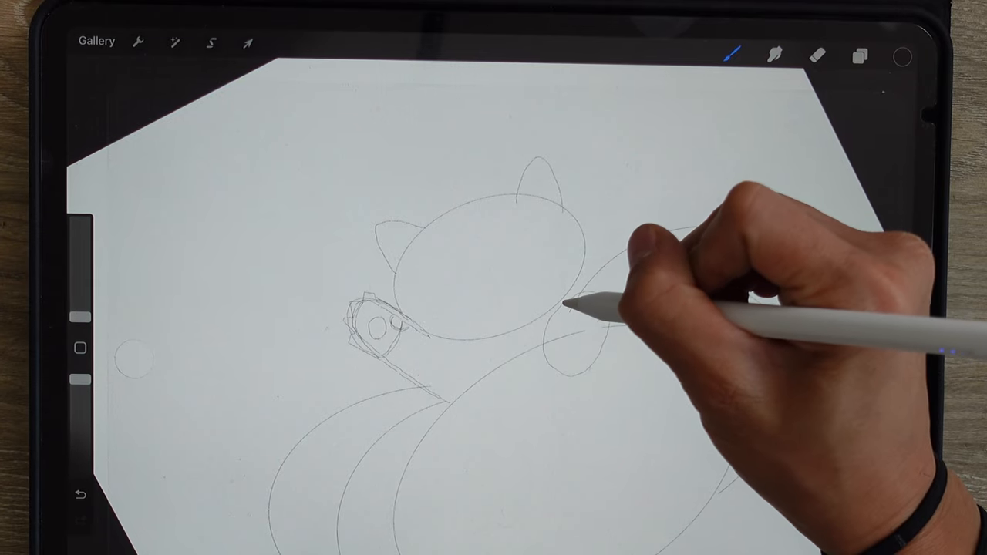
Step: Sketch the witch hat, cat face, jack-o-lantern triangle eyes and grin, and curly vines
drag(556, 308, 809, 362)
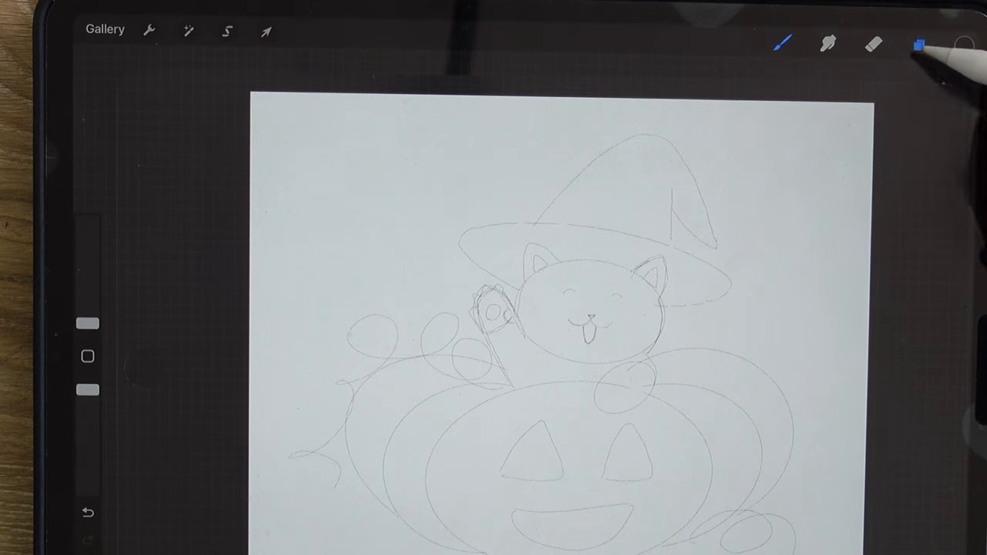
Step: Select Layer 2 above the sketch in the Layers panel for black test strokes
click(920, 44)
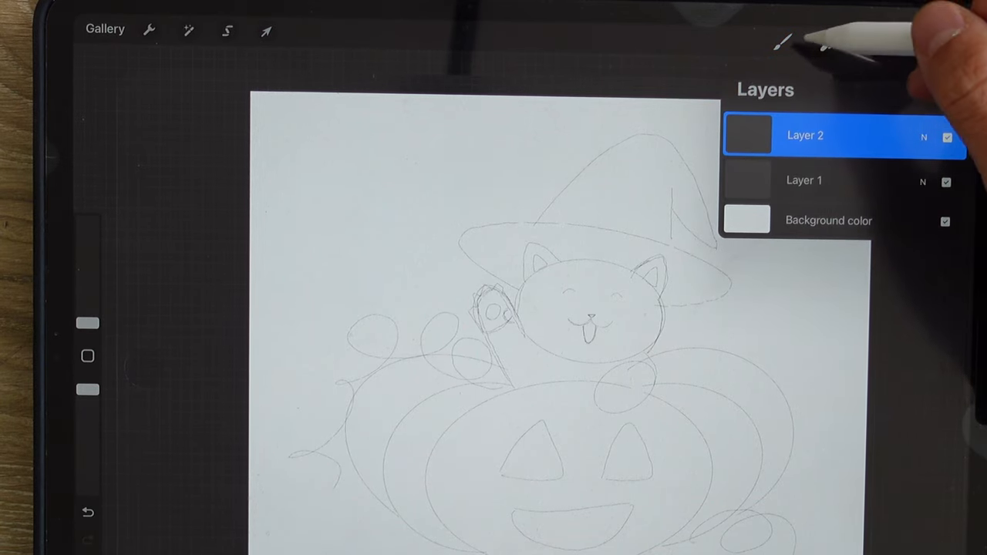
click(784, 44)
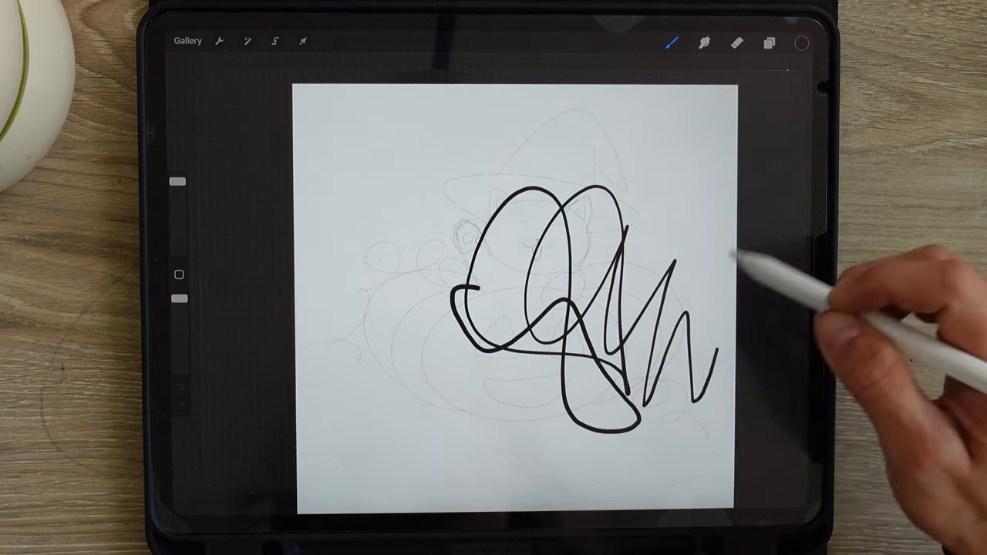
Step: Browse the Inking brushes for Gel Pen, then clear the test ink strokes
click(672, 41)
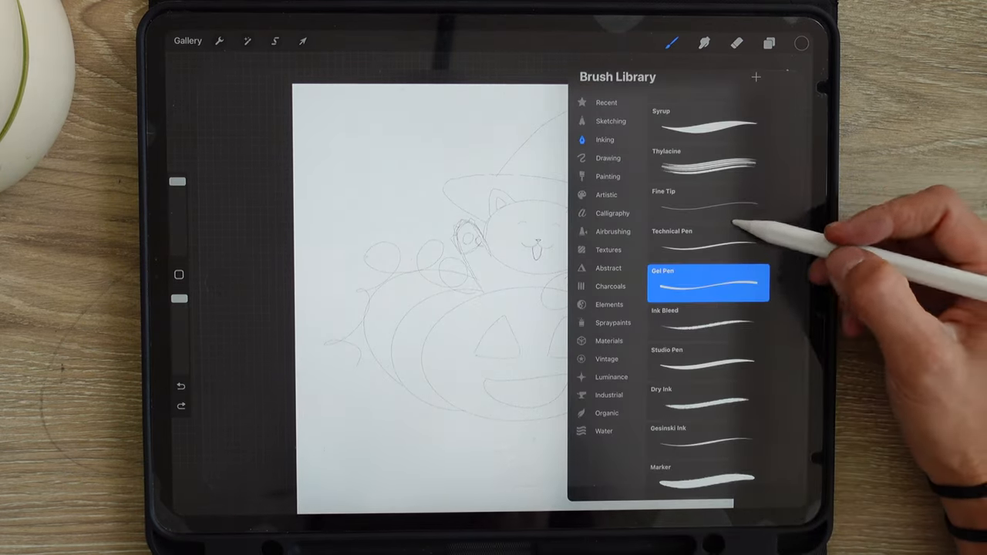
scroll(down, 3)
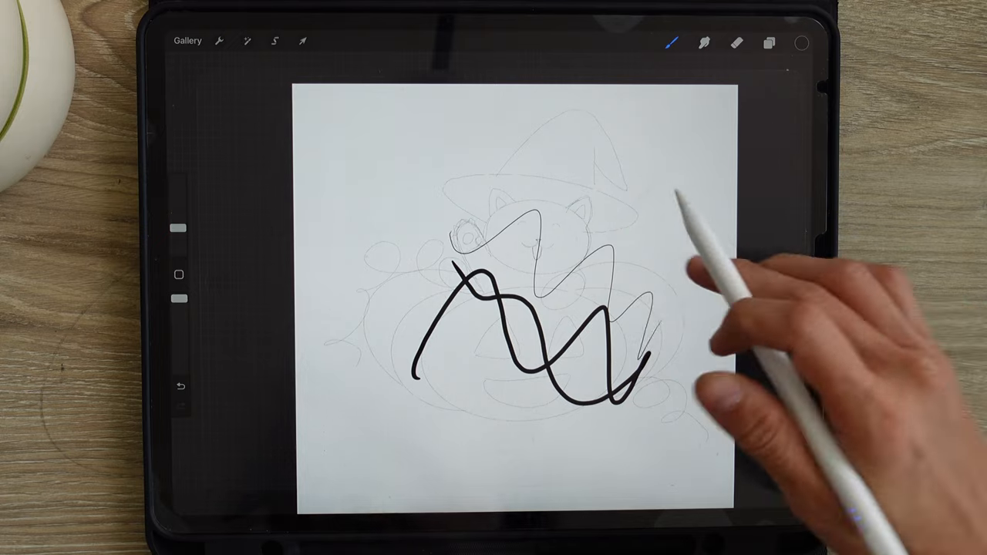
click(673, 40)
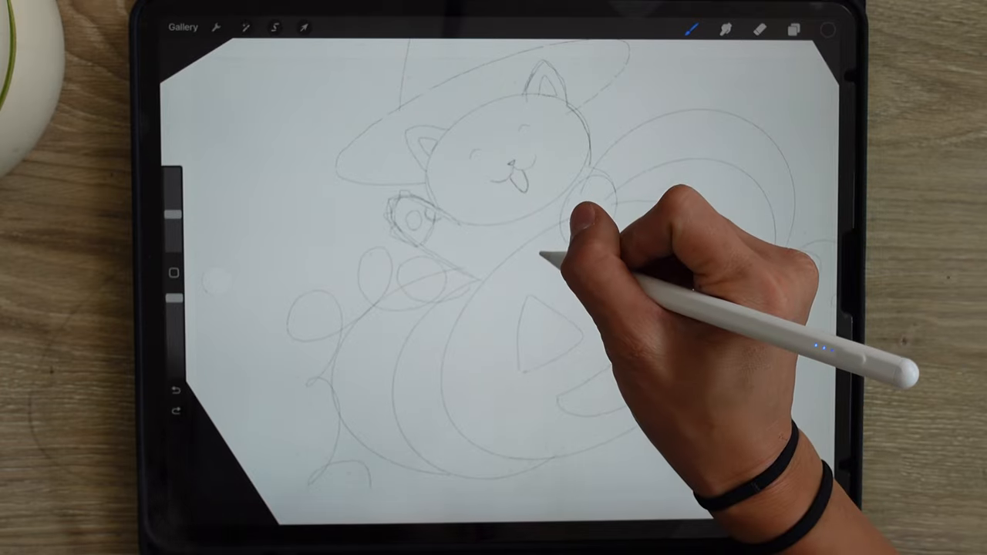
drag(540, 247, 447, 370)
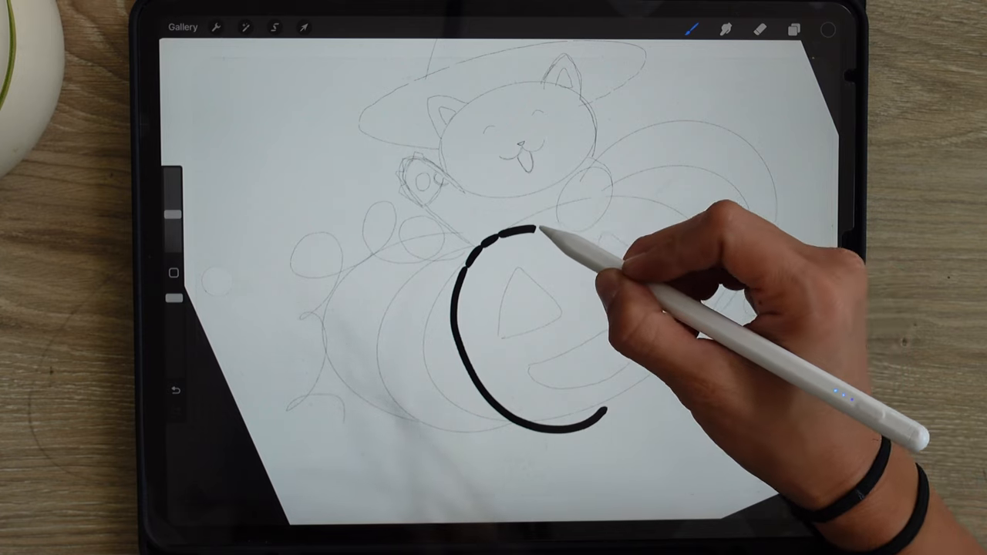
drag(524, 231, 694, 216)
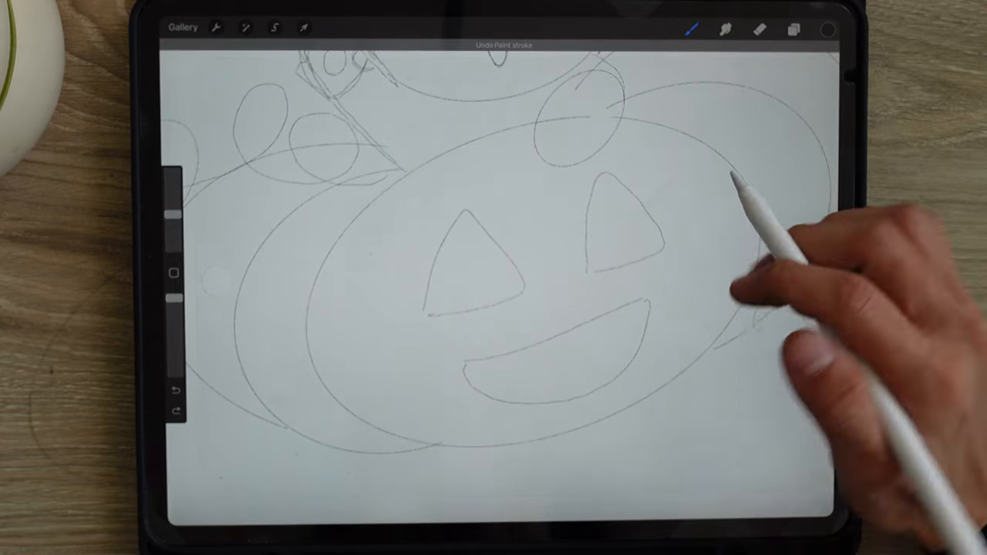
Step: Choose Inking > Studio Pen and ink the pumpkin outline, ridges and left eye
click(691, 30)
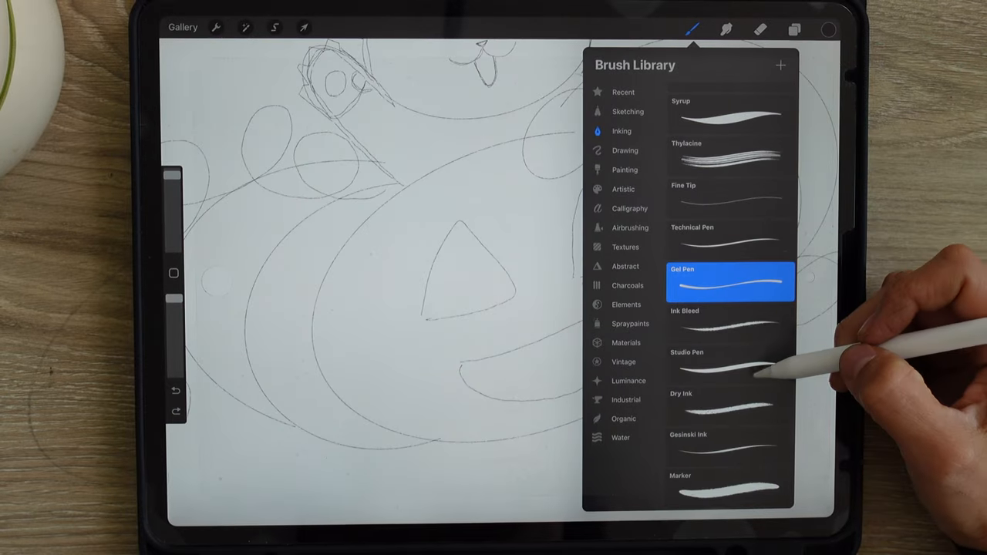
drag(455, 155, 401, 378)
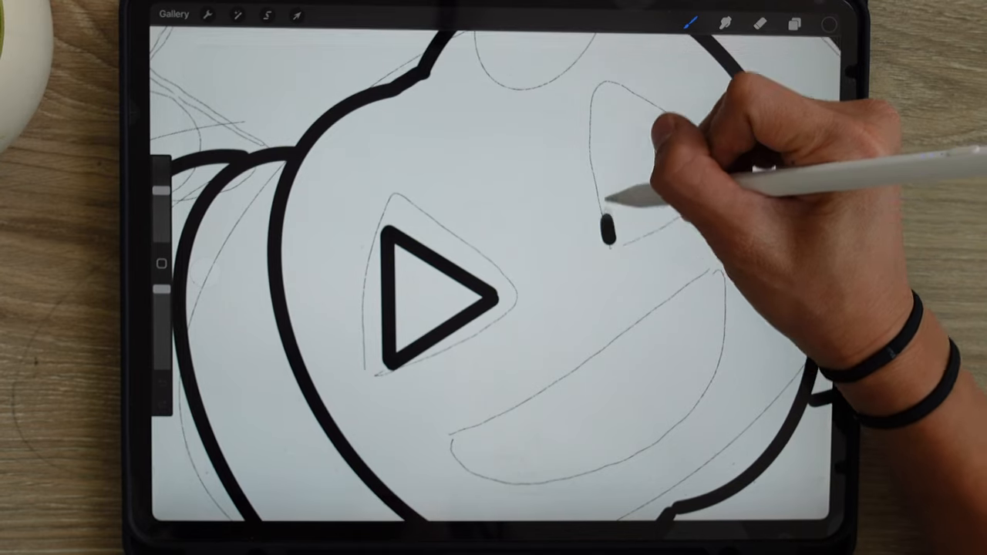
Step: Ink the right triangle eye and the top and bottom lines of the grin
drag(610, 92, 609, 232)
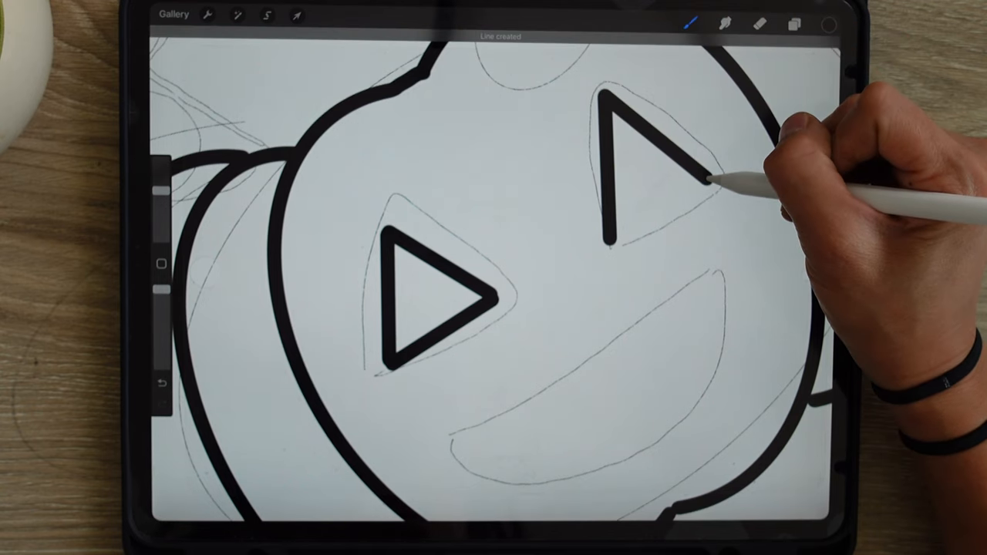
drag(702, 177, 609, 235)
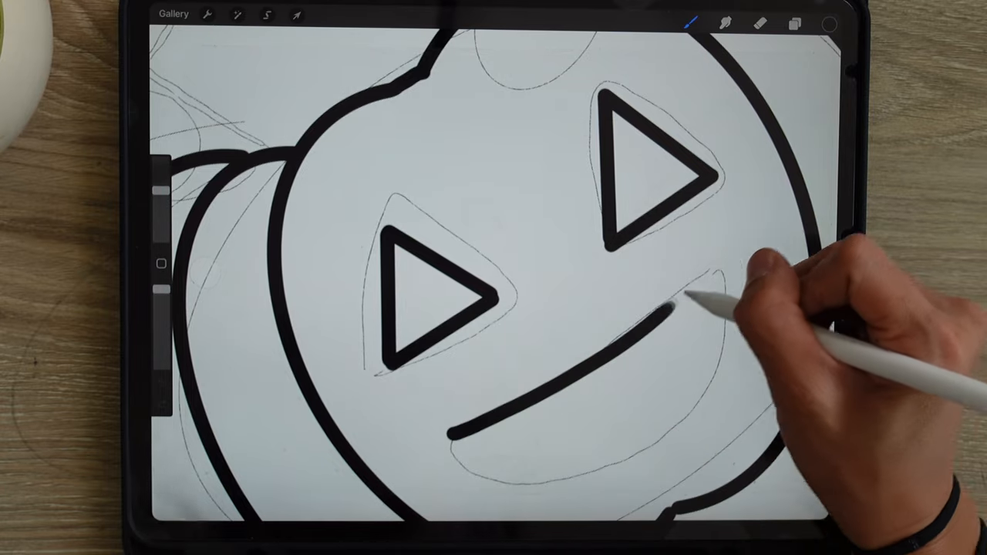
drag(671, 309, 462, 432)
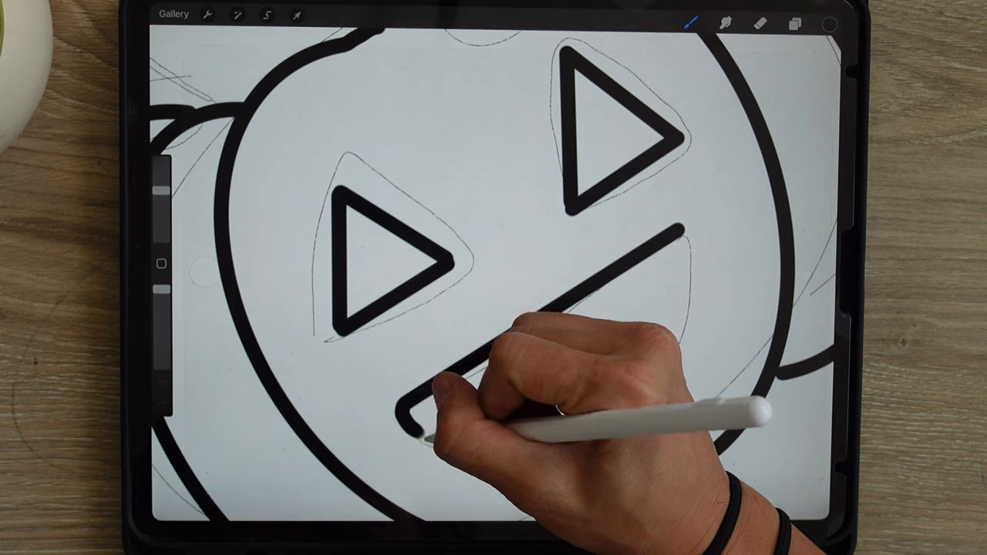
drag(416, 432, 679, 247)
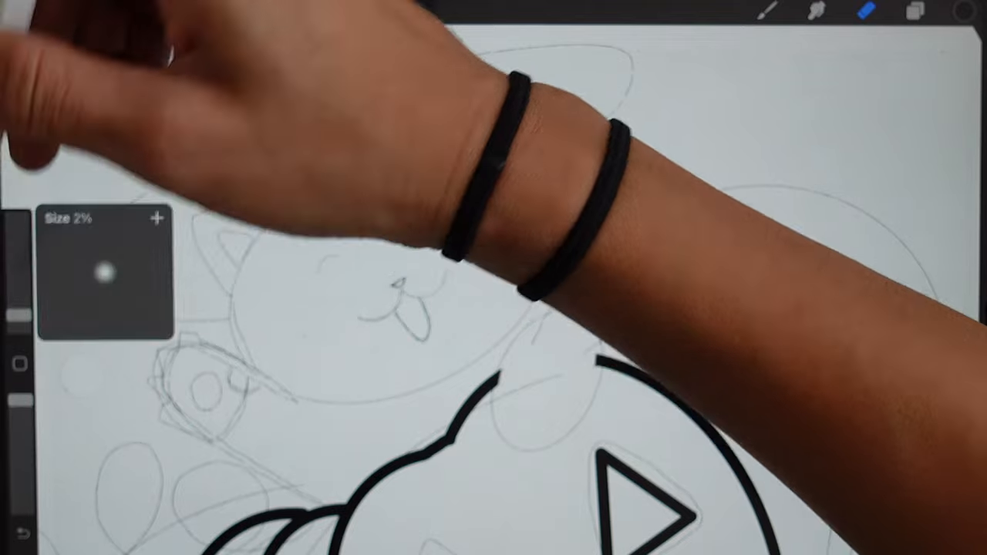
Step: Set the Eraser to Airbrushing > Medium Brush
click(866, 12)
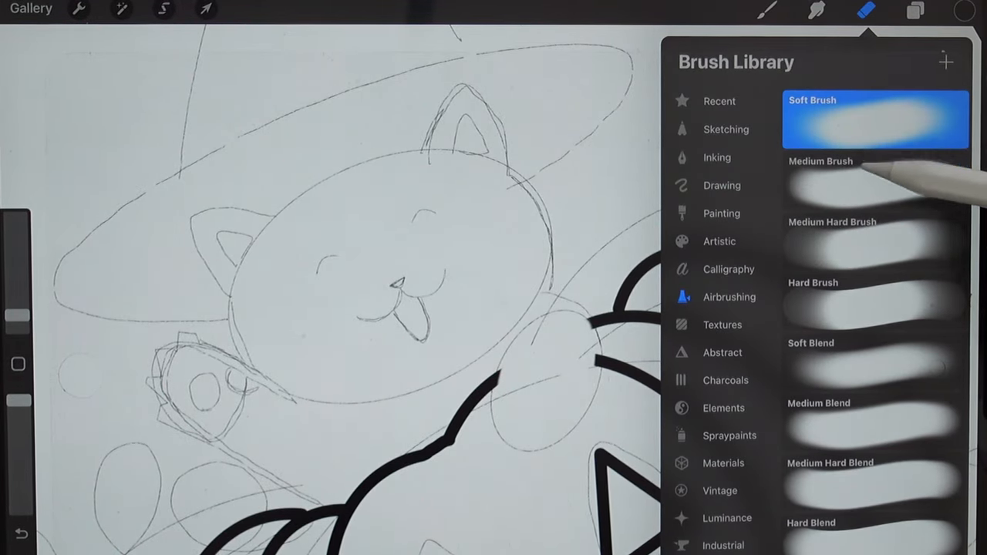
click(721, 213)
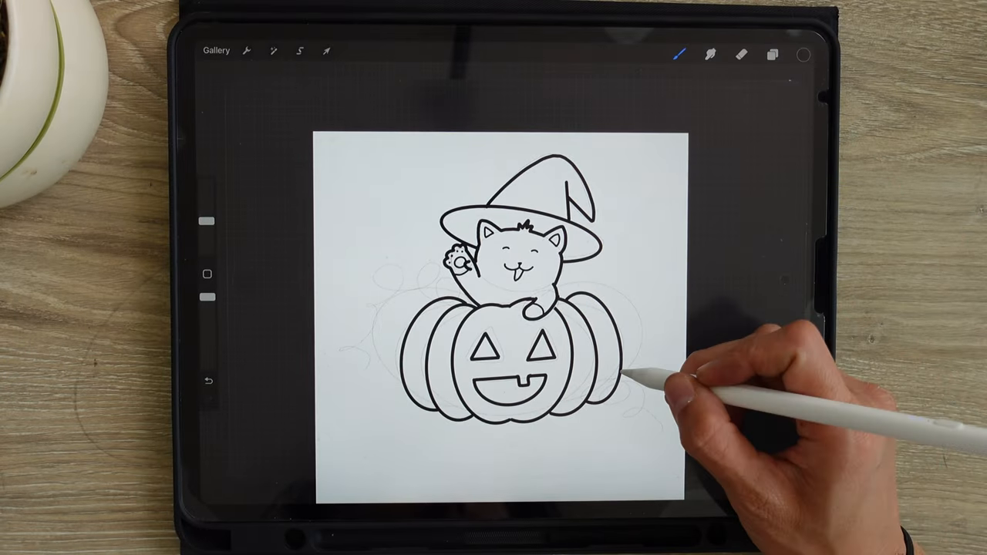
Step: Zoom out to view the whole inked witch-hat cat and jack-o'-lantern
drag(632, 370, 648, 416)
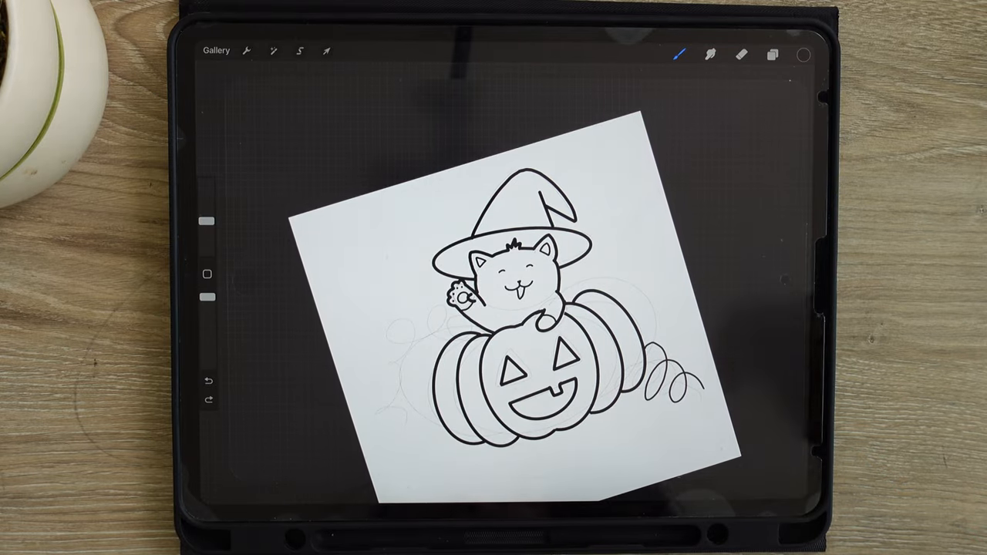
Step: Add Layer 3 for inking the curly vines around the pumpkin
click(774, 53)
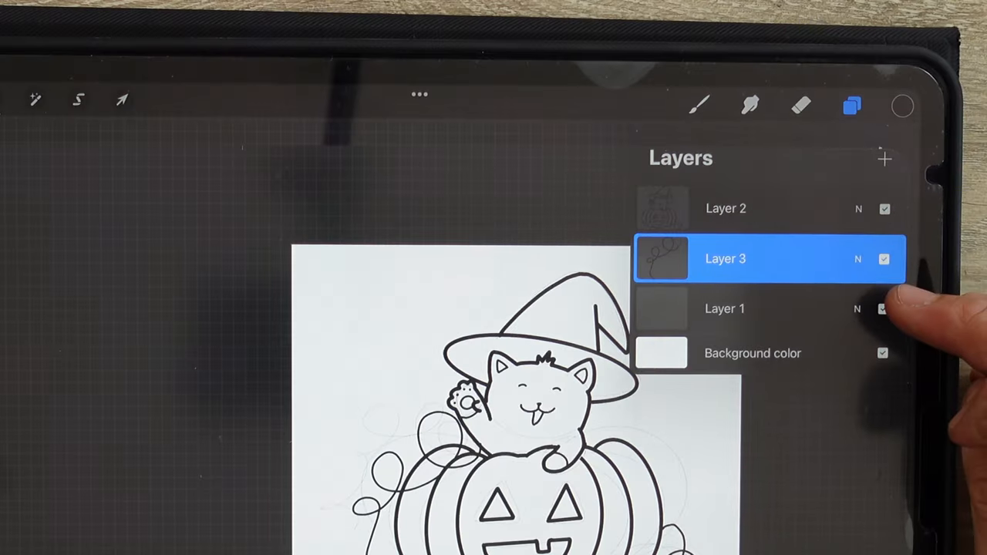
Step: Hide the pencil sketch on Layer 1 so only the inked lines show
click(882, 309)
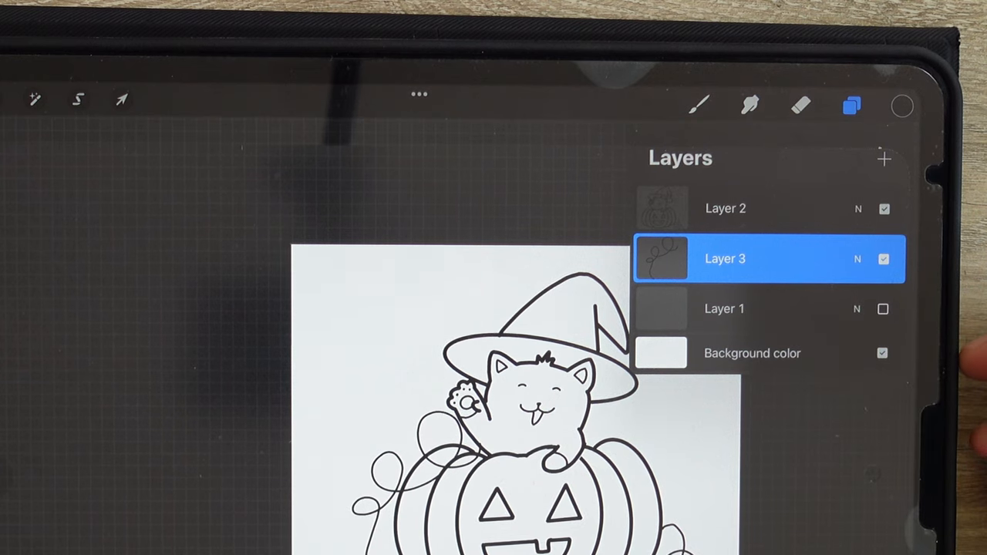
click(727, 258)
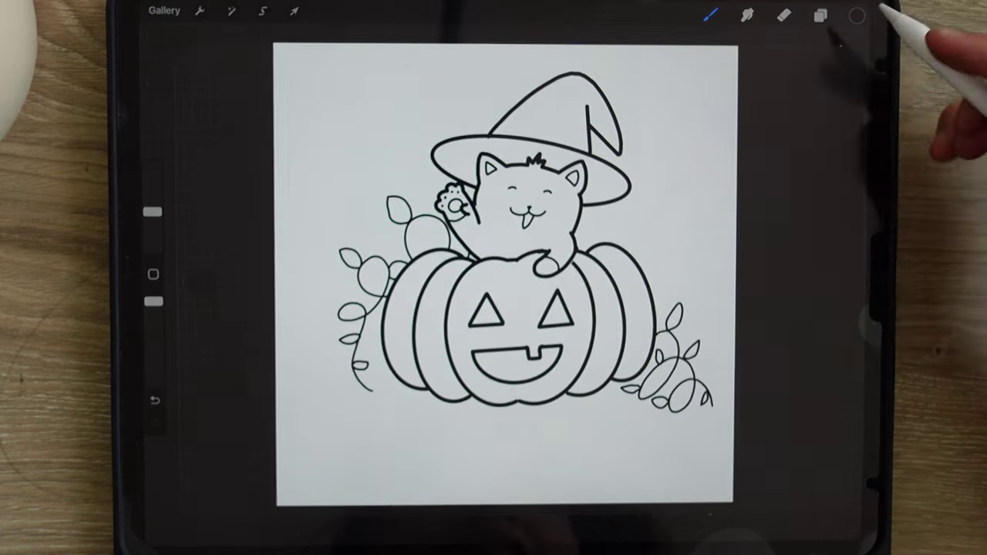
Step: Complete the leaf outlines on both vines, with all line art merged on one layer
click(818, 16)
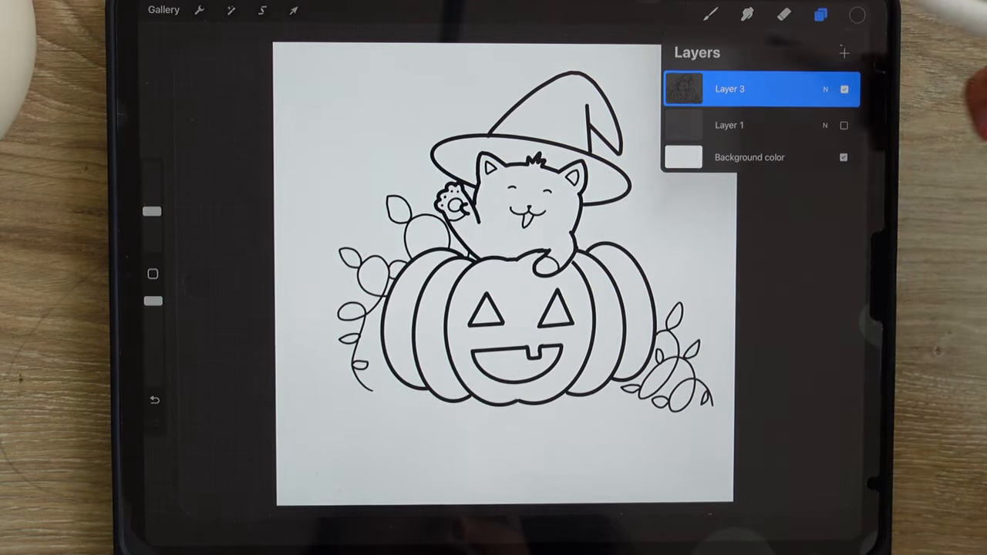
Step: Select Layer 3 and uniformly scale up the merged cat-and-pumpkin line art
click(829, 10)
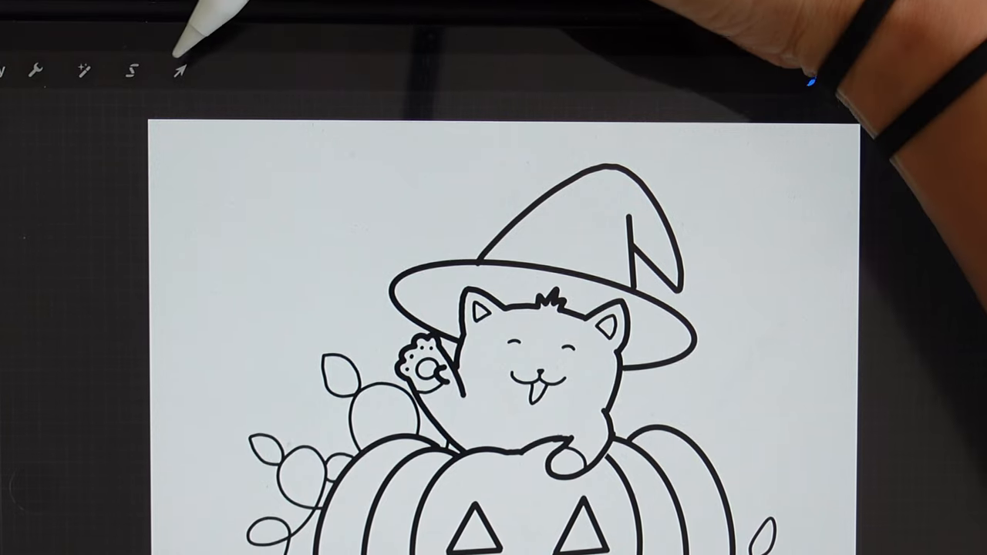
click(178, 69)
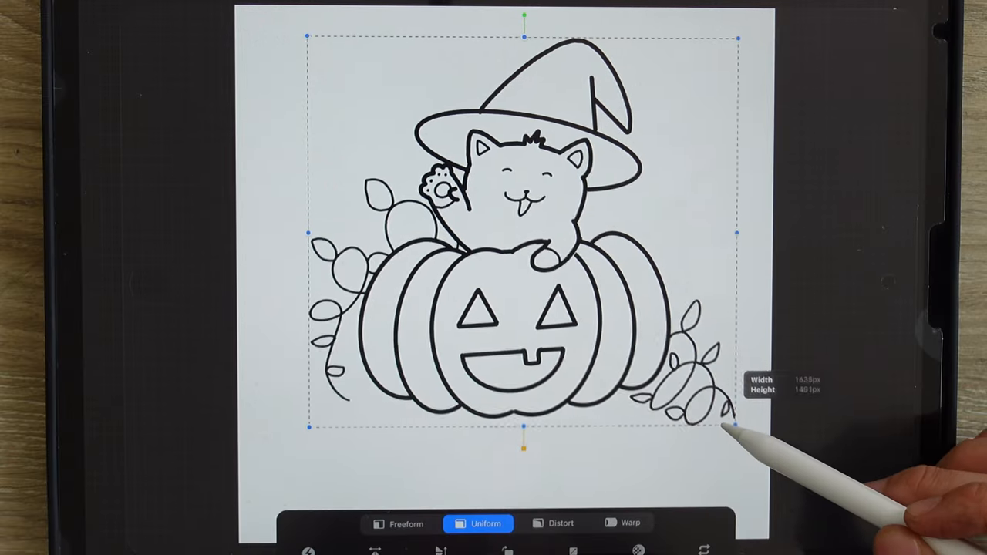
drag(737, 428, 694, 386)
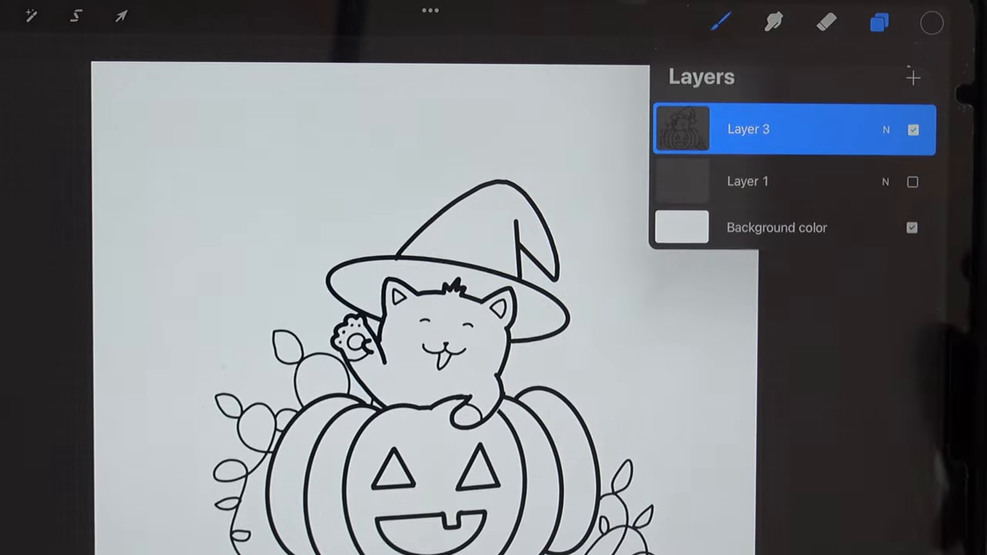
Step: Add a new color layer and ColorDrop orange into the jack-o'-lantern's sections
click(911, 75)
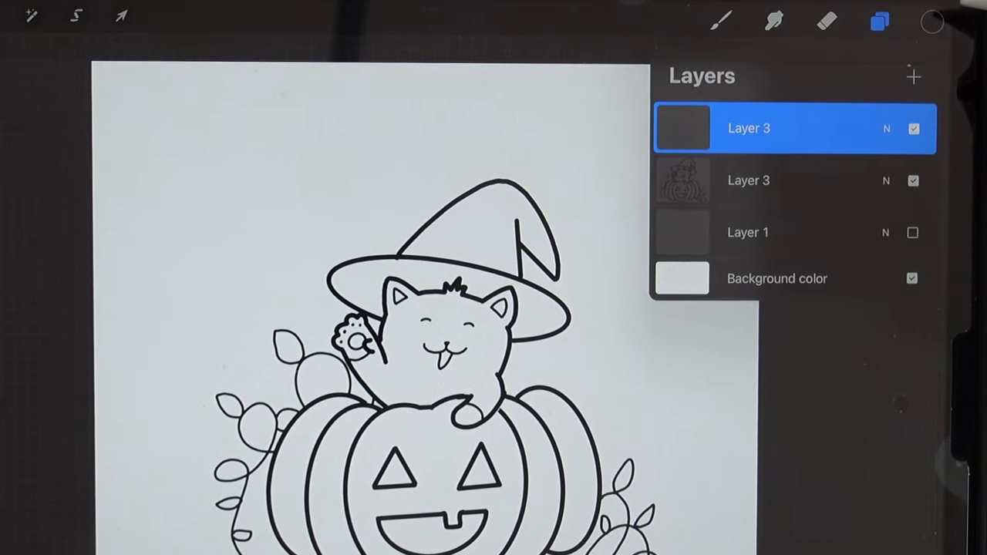
click(933, 23)
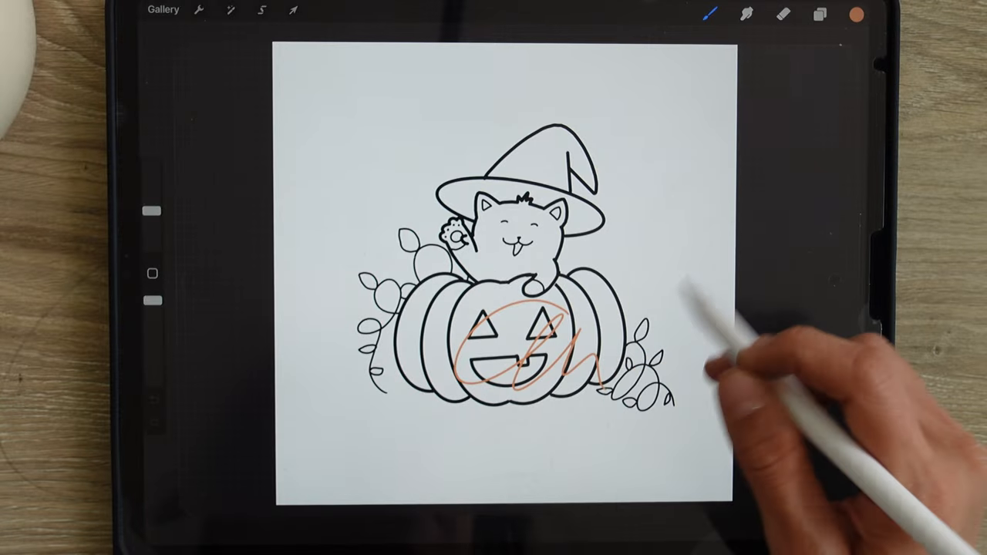
click(820, 15)
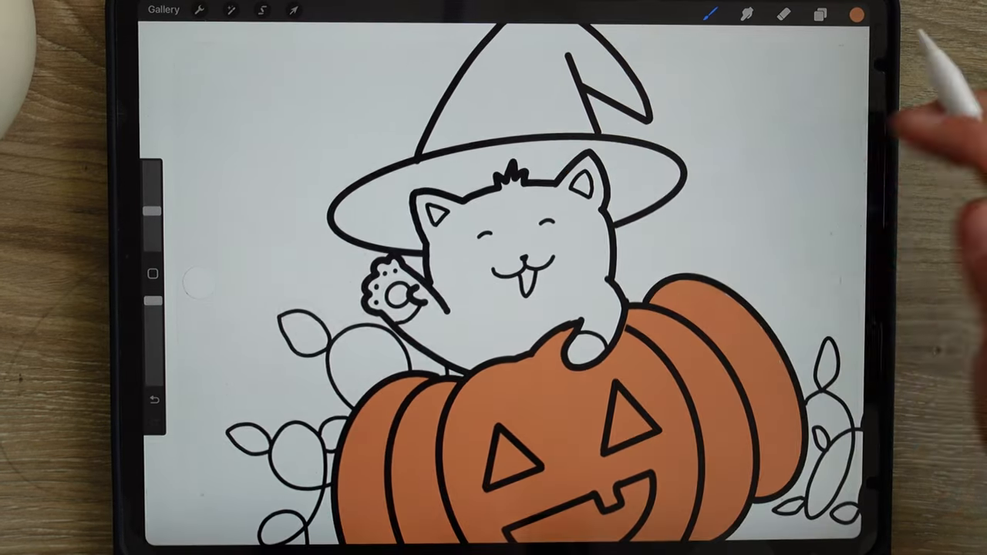
Step: Pick a sage green and fill the cat's head and body areas with it
click(857, 16)
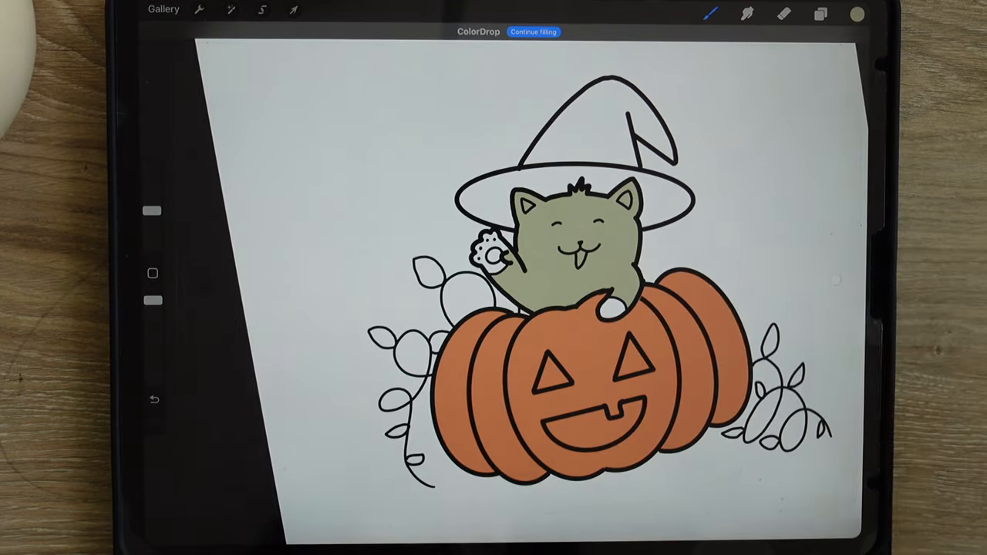
click(856, 14)
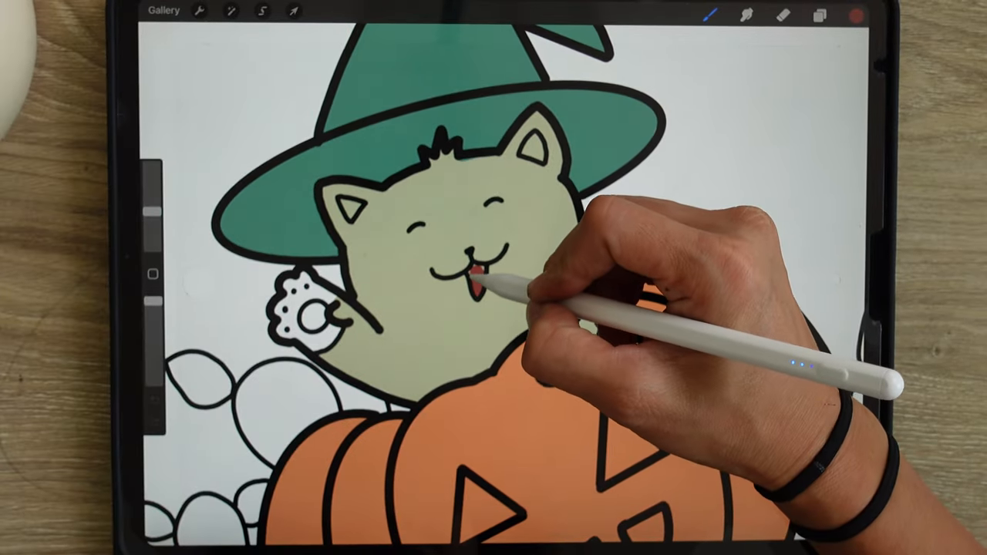
Step: Switch to pink and paint the cat's tongue after coloring the hat teal
click(875, 13)
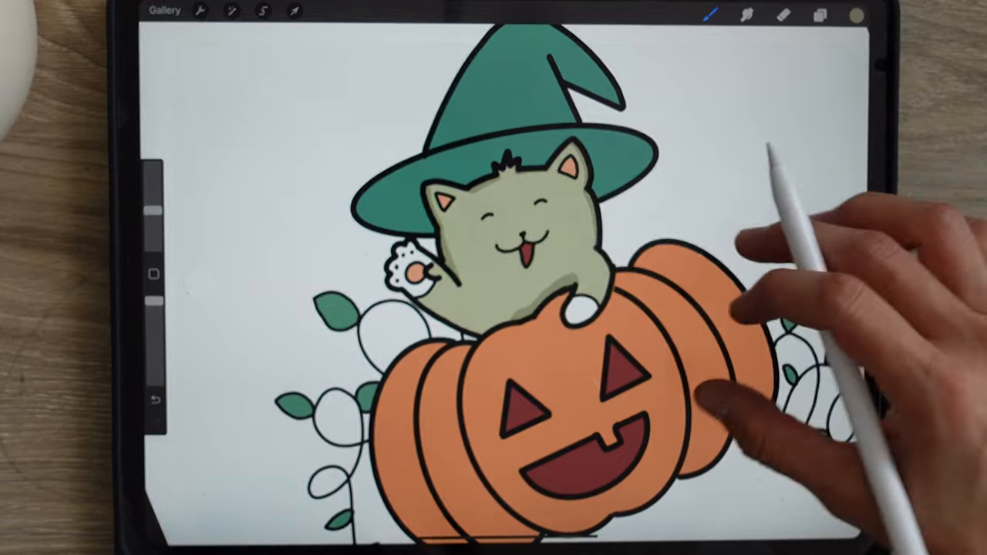
Step: Choose a darker green to shade the cat body's lower and outer edges
click(856, 13)
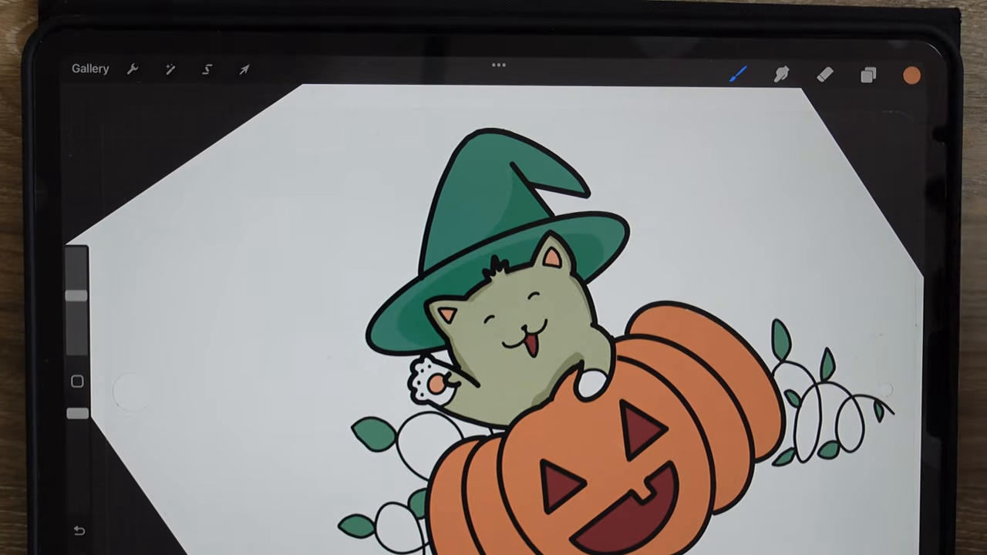
Step: Add a layer and paint darker orange shadows under the cat and on the right lobe
click(914, 74)
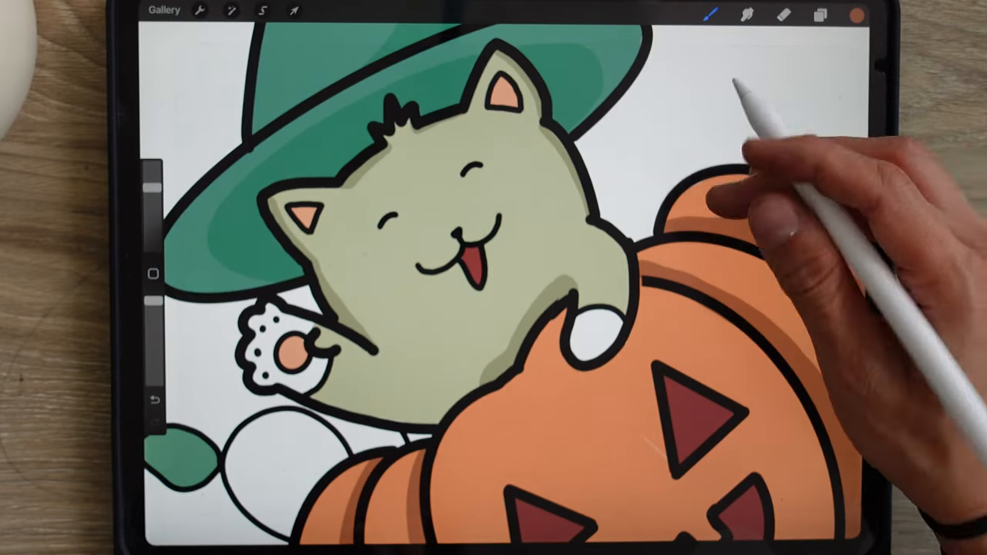
click(872, 13)
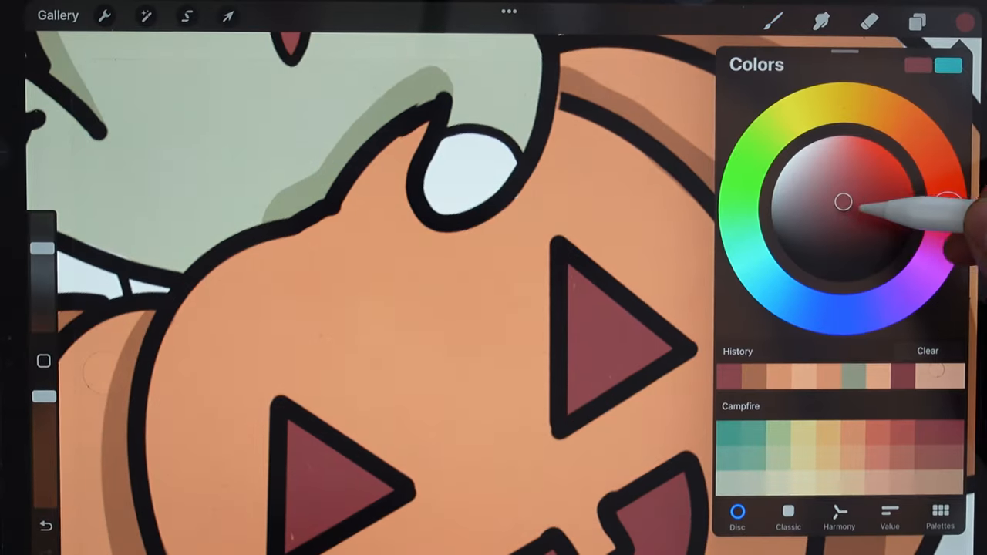
Step: Adjust the darker orange in the Disc picker and shade the remaining pumpkin lobes
drag(842, 202, 842, 210)
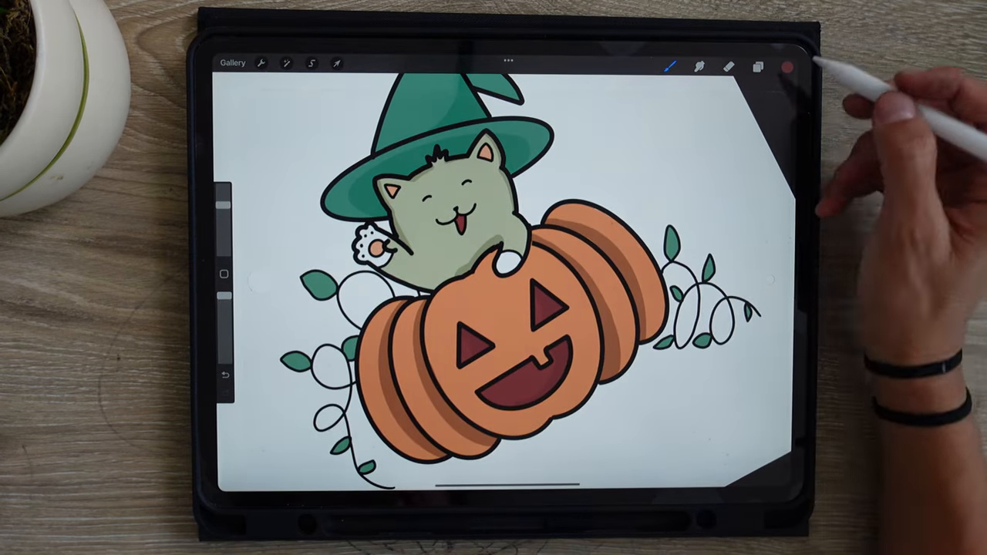
mouse_move(802, 178)
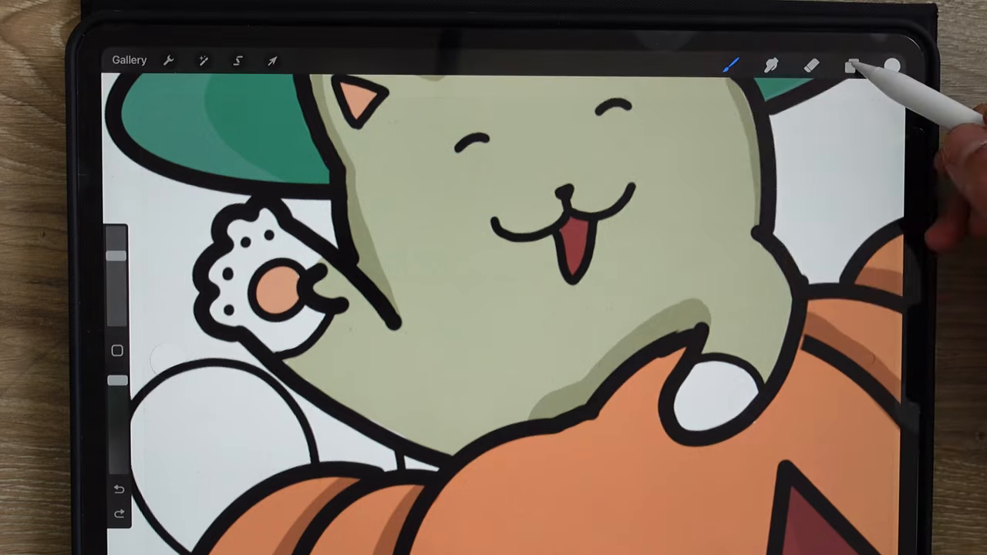
Step: Select the top Layer 3 in the layer list to tidy the cat's body colour
click(853, 66)
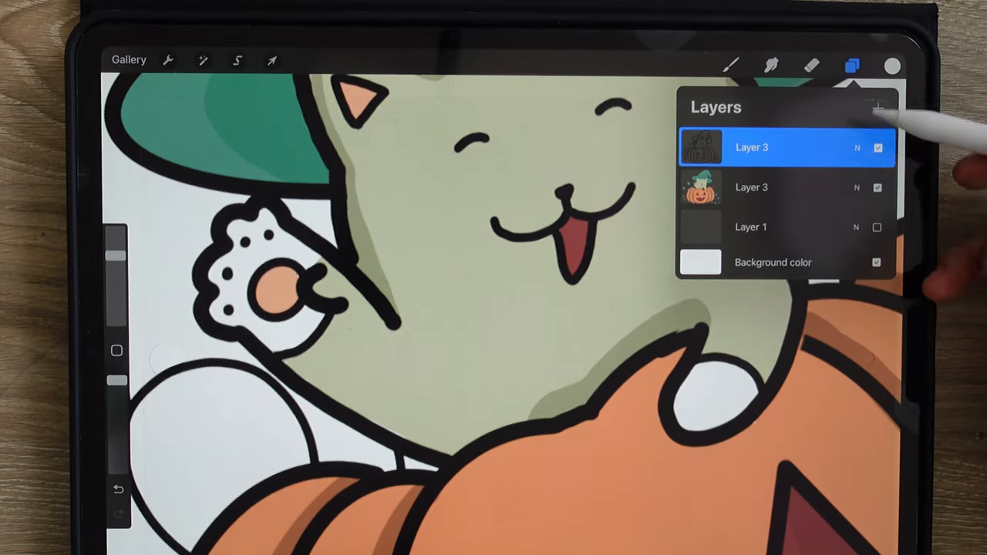
click(877, 147)
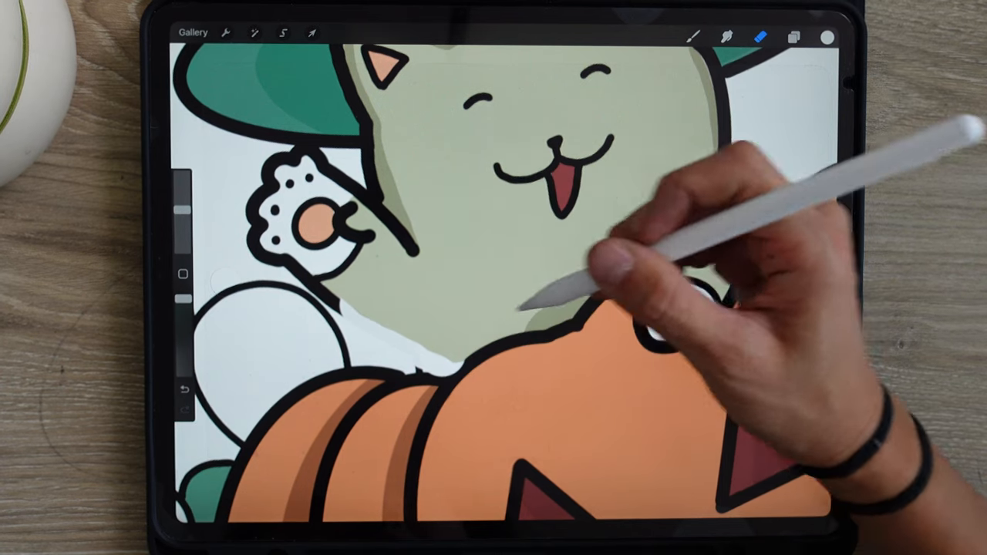
Step: Erase stray colour, then repaint gaps in the cat's green body where it meets the pumpkin
click(826, 36)
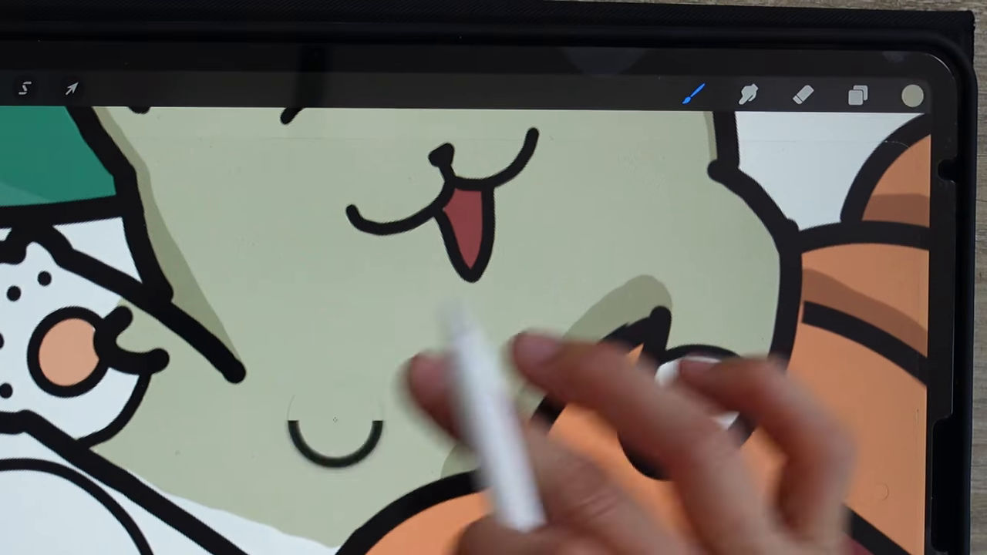
click(856, 96)
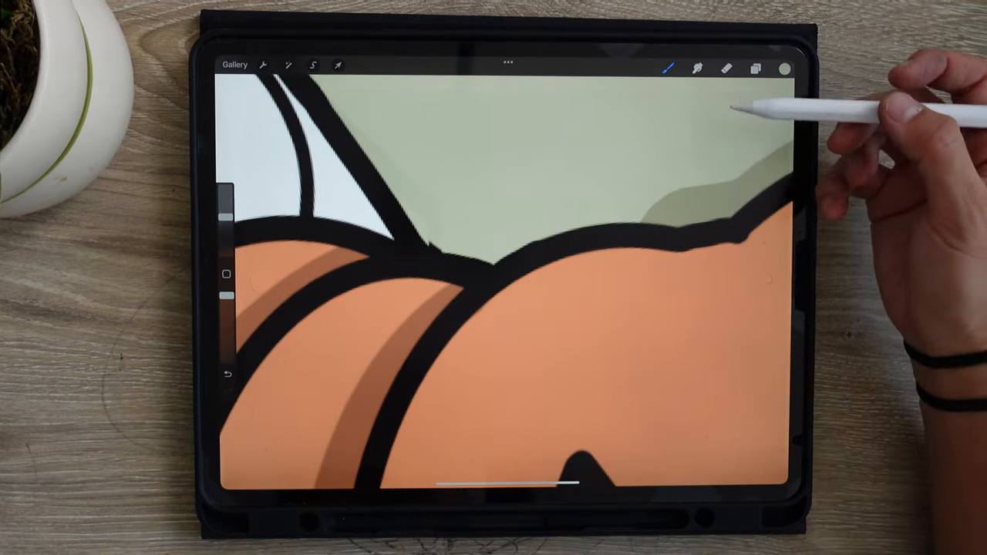
Step: Erase stray shading along the cat's body edge and zoom out to the full canvas
click(756, 67)
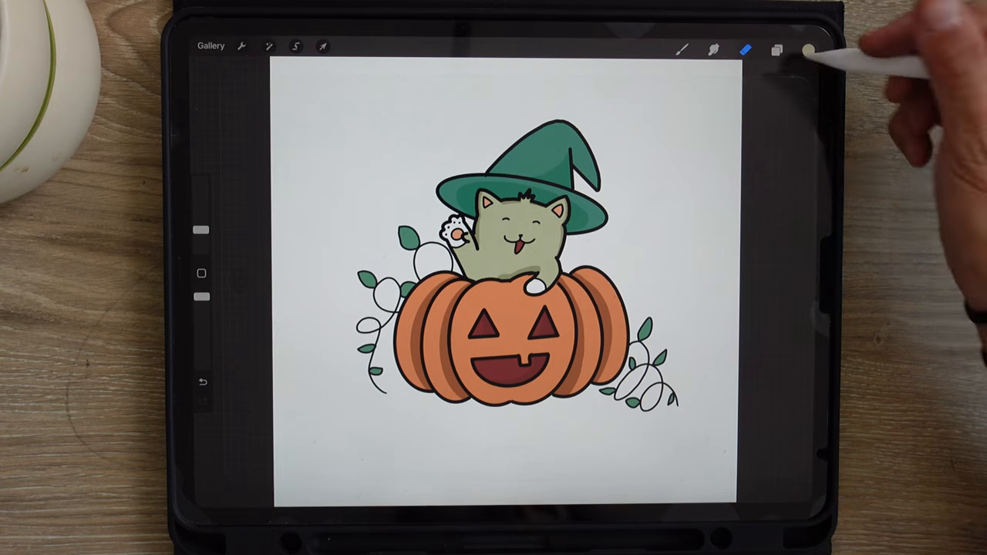
Step: Pick a green and hand-letter the signature and year beneath the pumpkin
click(809, 49)
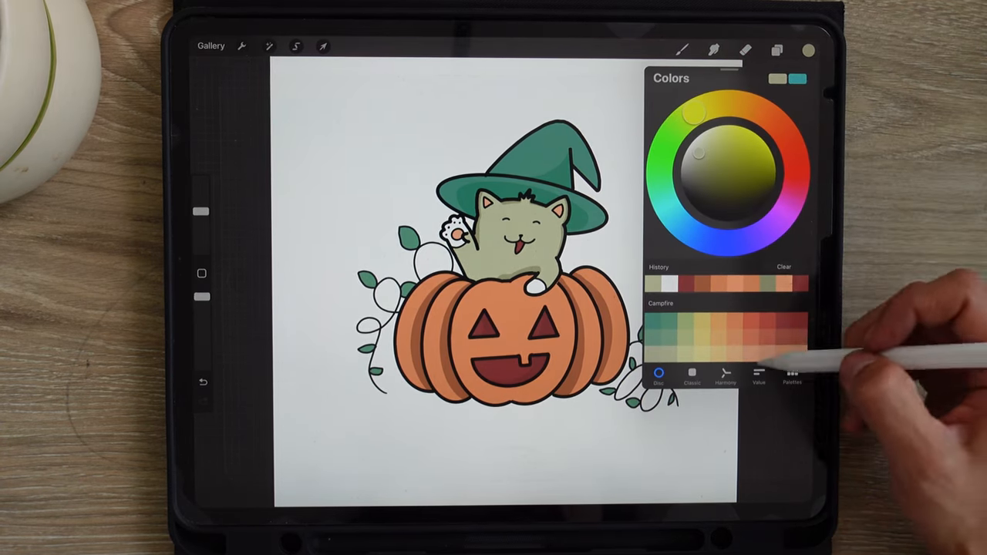
click(714, 170)
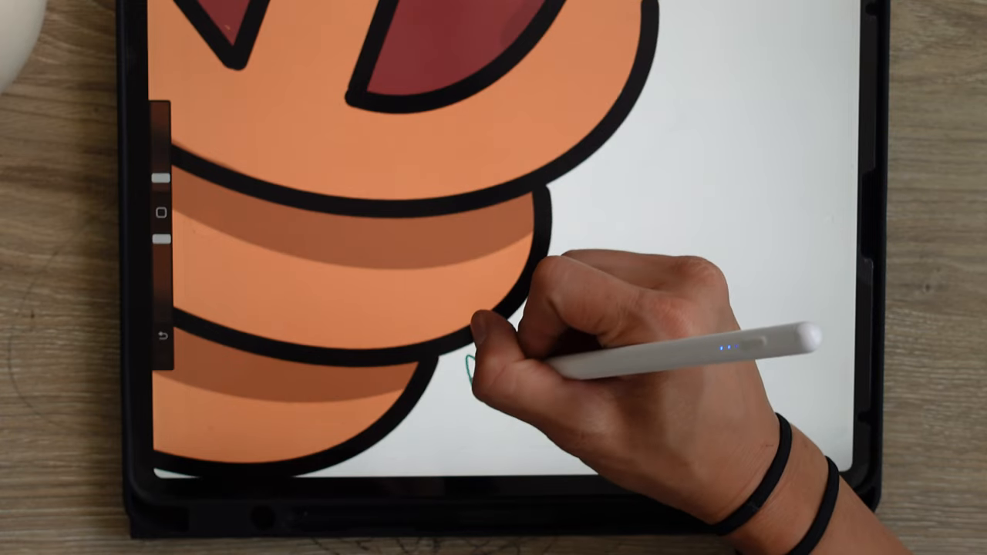
drag(463, 363, 540, 355)
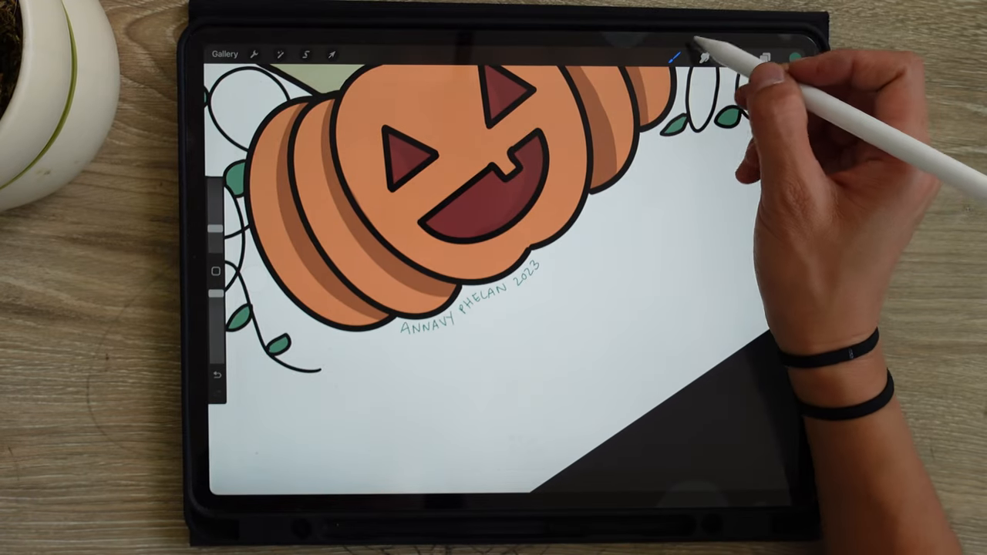
Step: Hand-letter green cursive 'Happy Halloween!' with a small heart and lasso it with Freehand selection
click(676, 53)
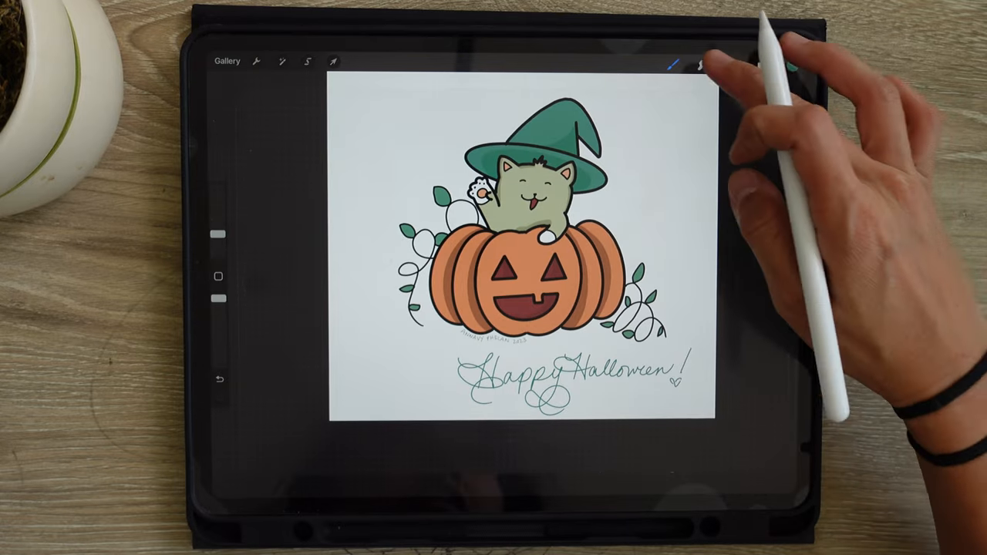
click(725, 61)
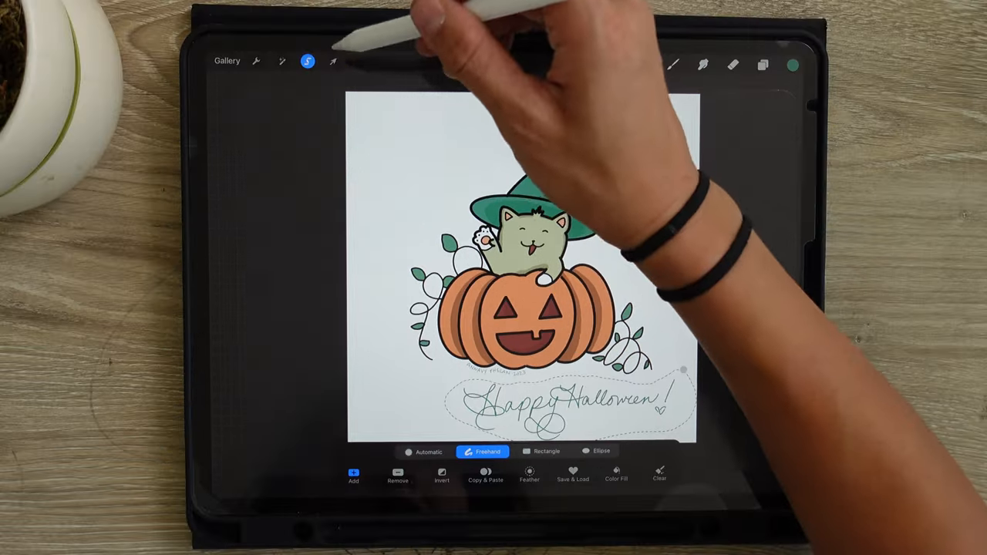
Step: Move the 'Happy Halloween!' lettering in Uniform mode to centre it beneath the pumpkin
click(331, 61)
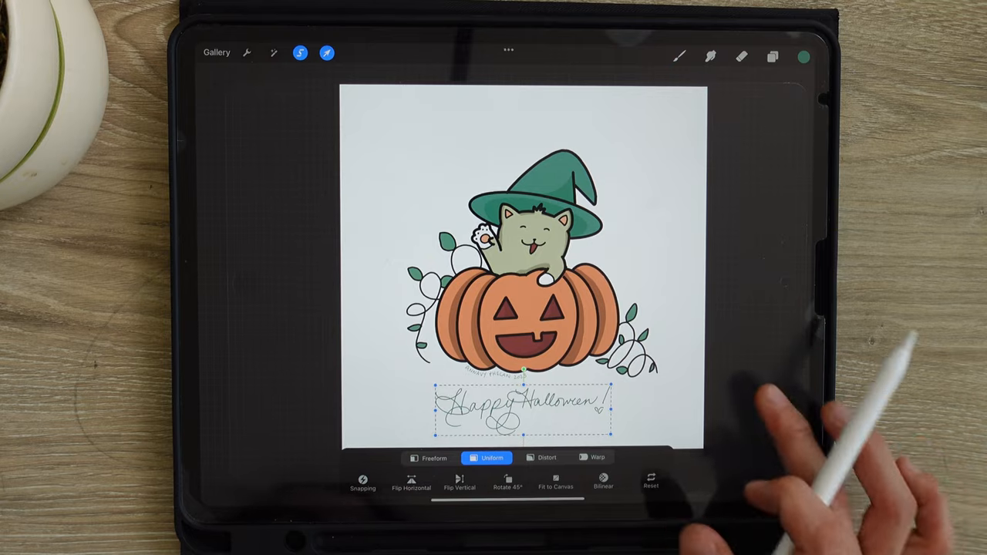
click(772, 56)
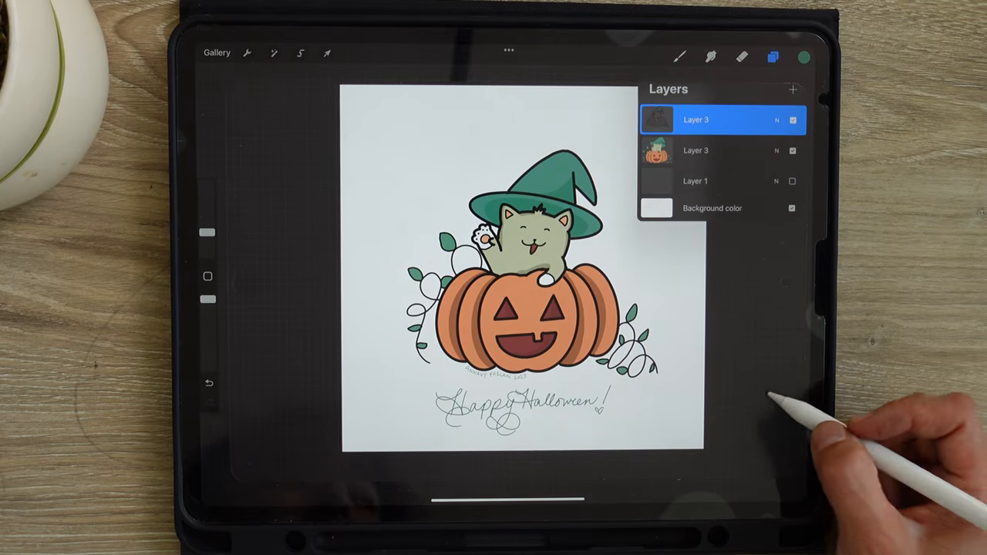